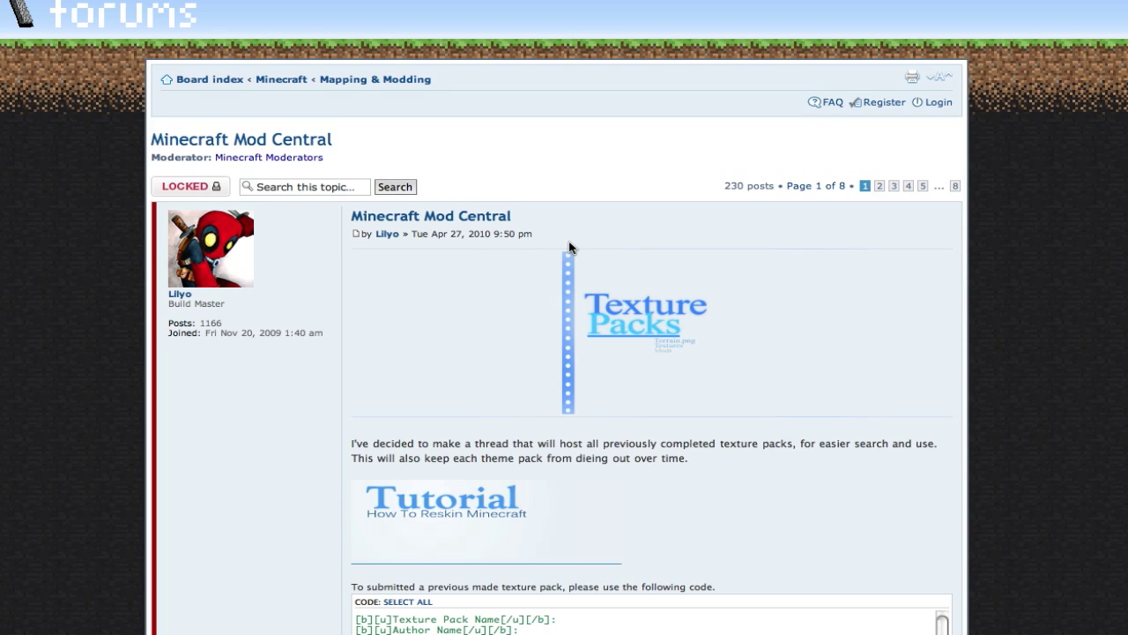
mouse_move(286, 515)
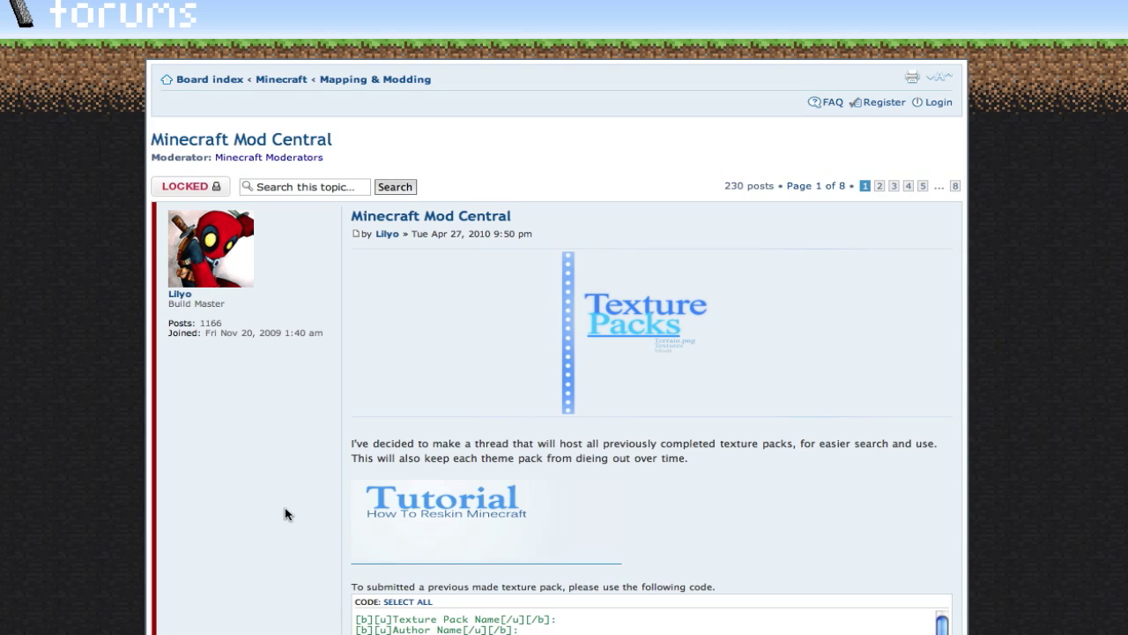
mouse_move(268, 434)
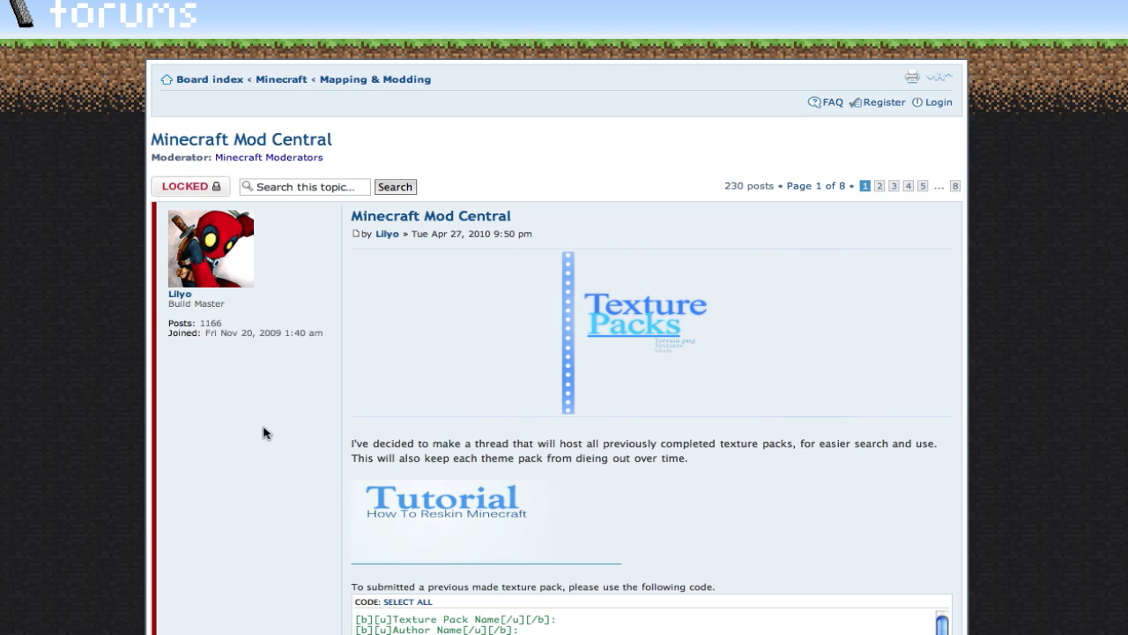
mouse_move(282, 615)
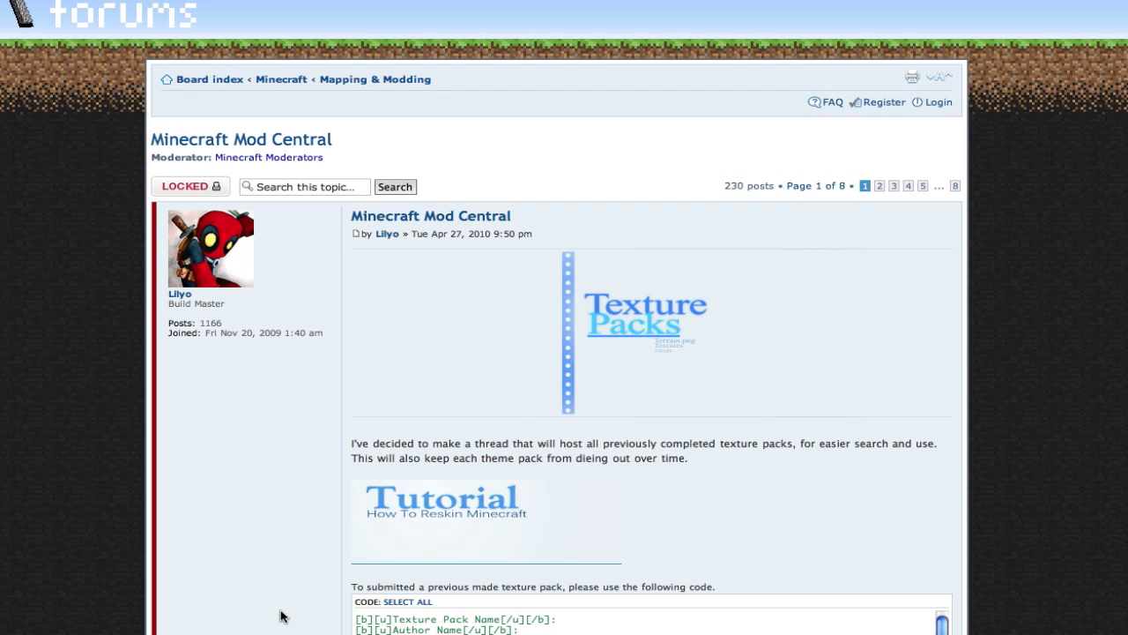
mouse_move(300, 559)
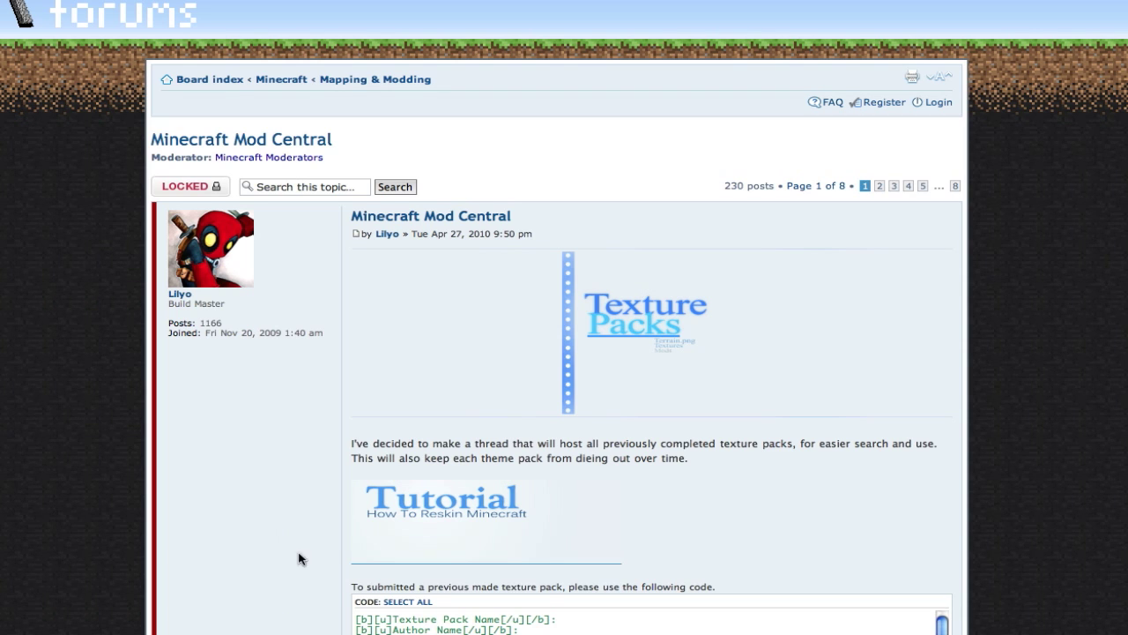
mouse_move(268, 450)
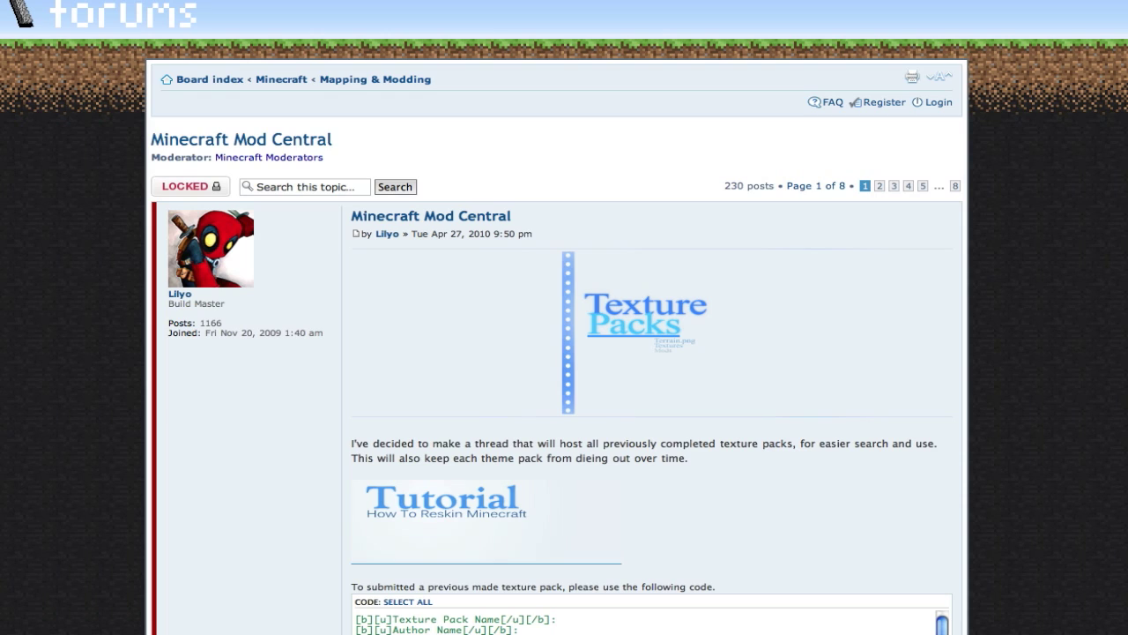
Step: Scroll the Minecraft Mod Central thread down to the Alpha and Creative texture pack lists
double_click(303, 139)
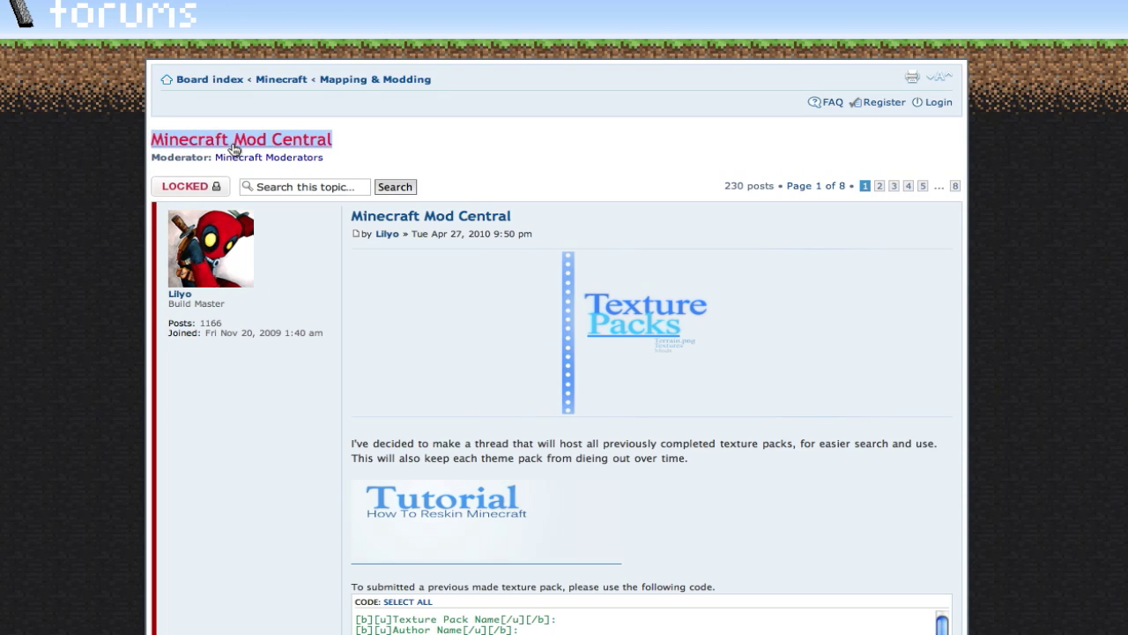
scroll("down", 3)
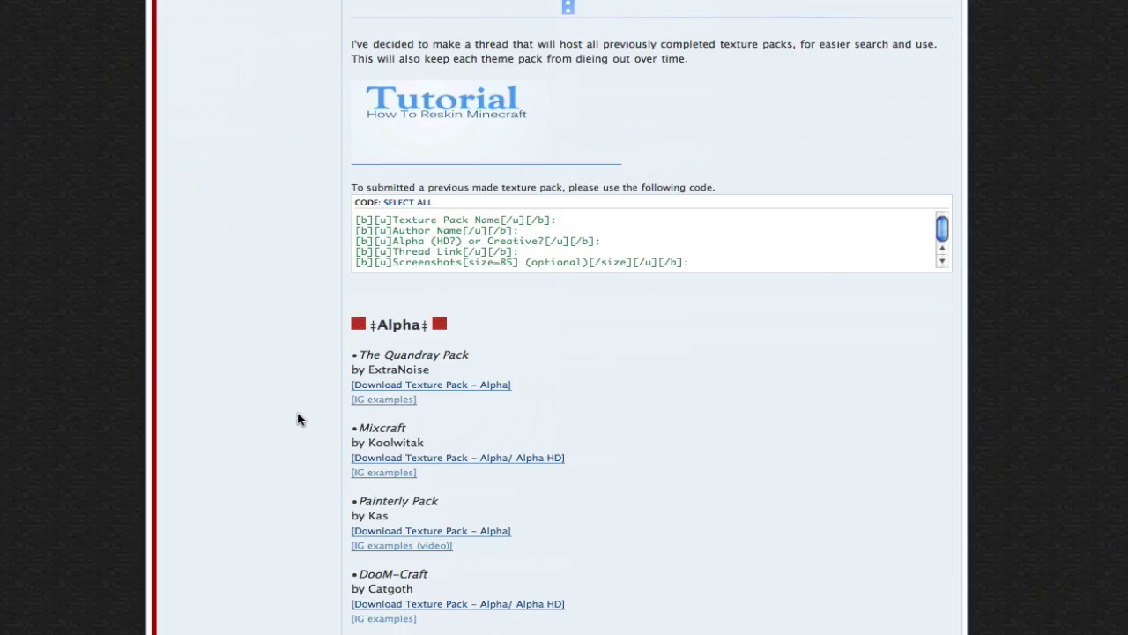
scroll("down", 3)
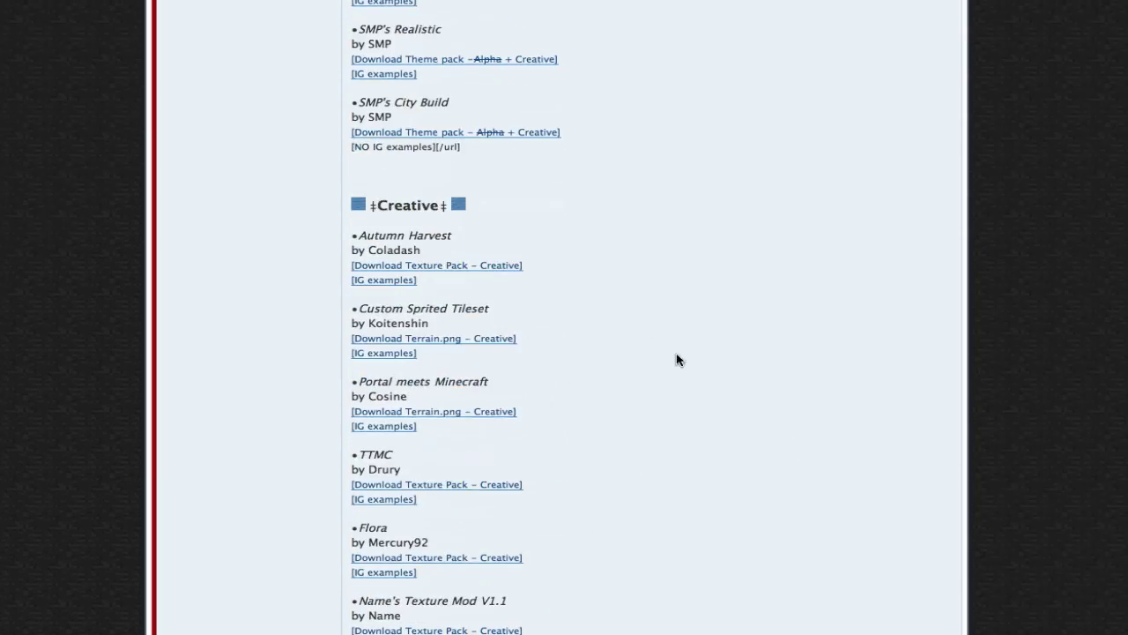
Step: Scroll through SMP's Texture Pack page and the dokus' RPG texture pack thread
scroll("down", 3)
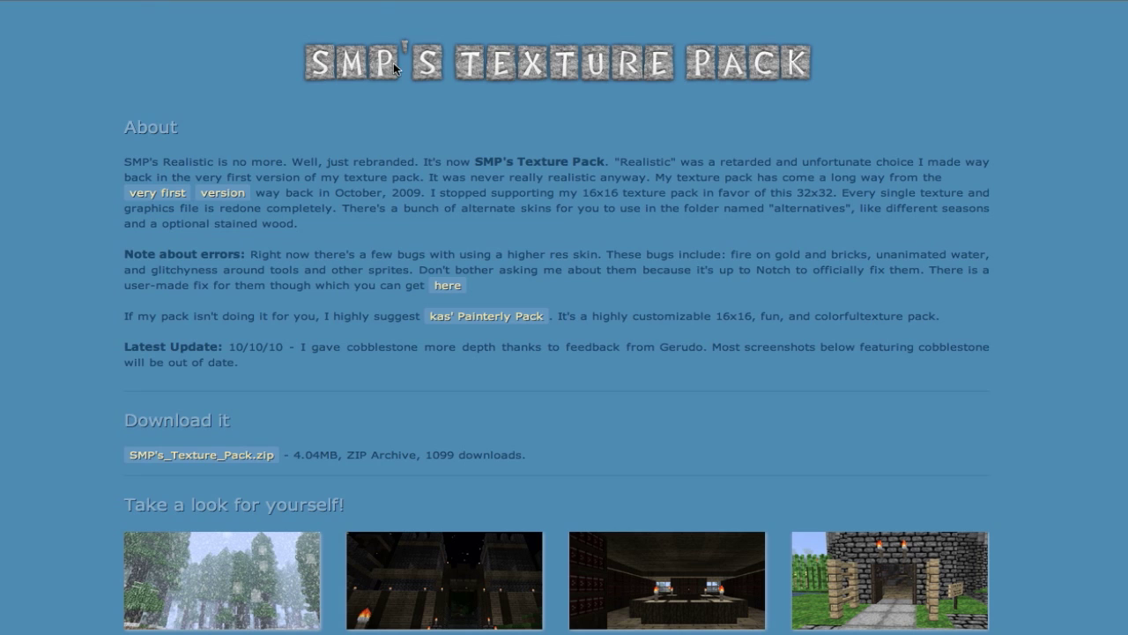
mouse_move(1008, 77)
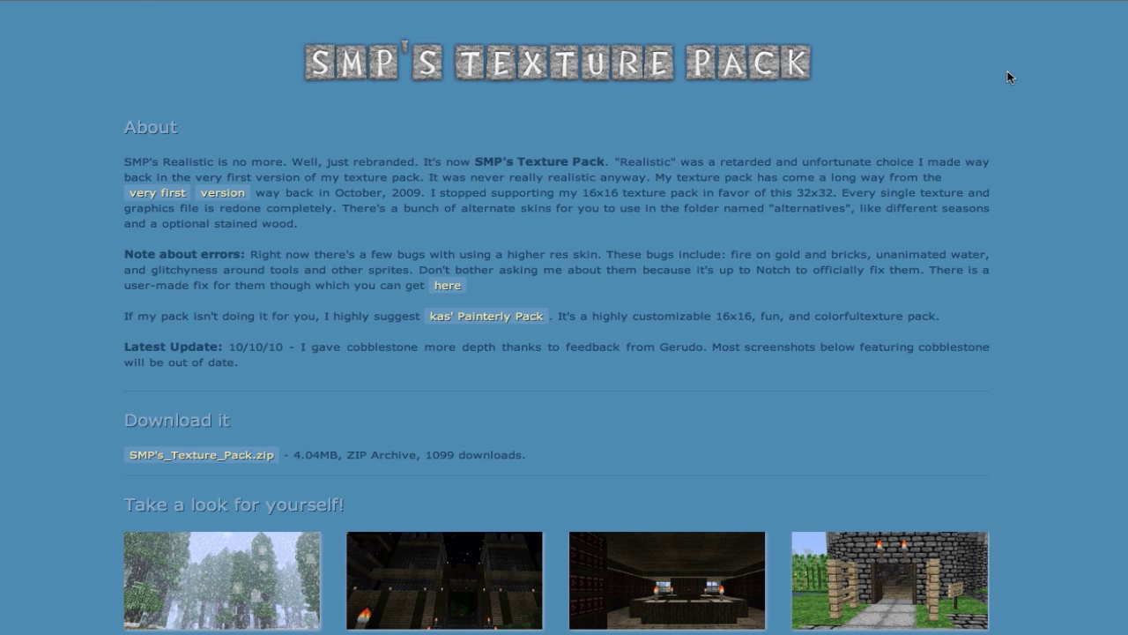
scroll("down", 3)
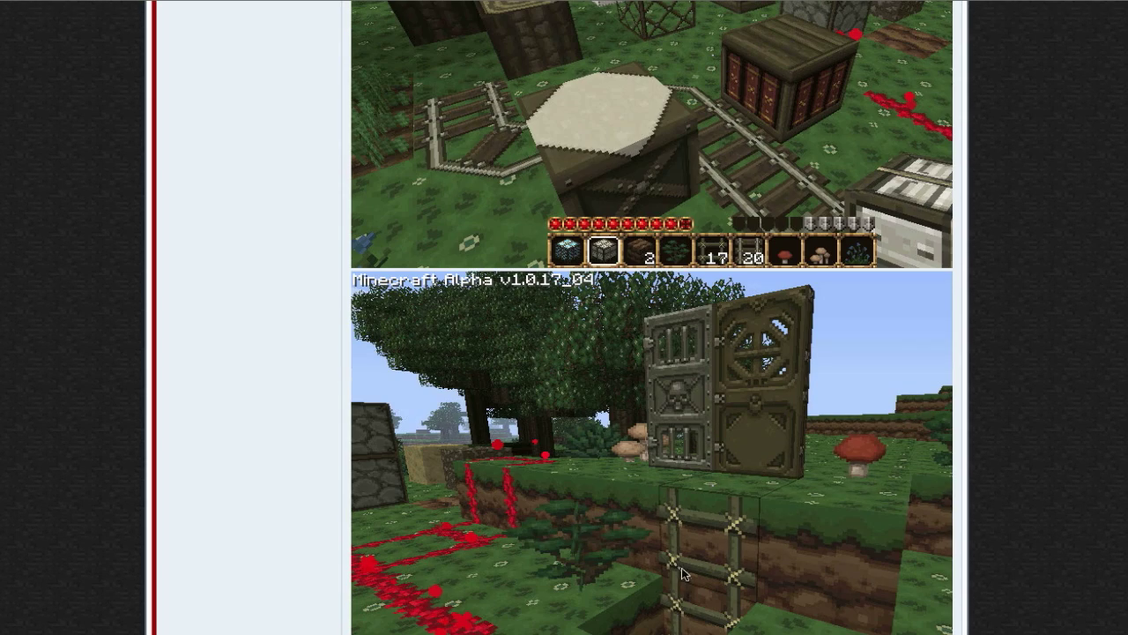
mouse_move(175, 472)
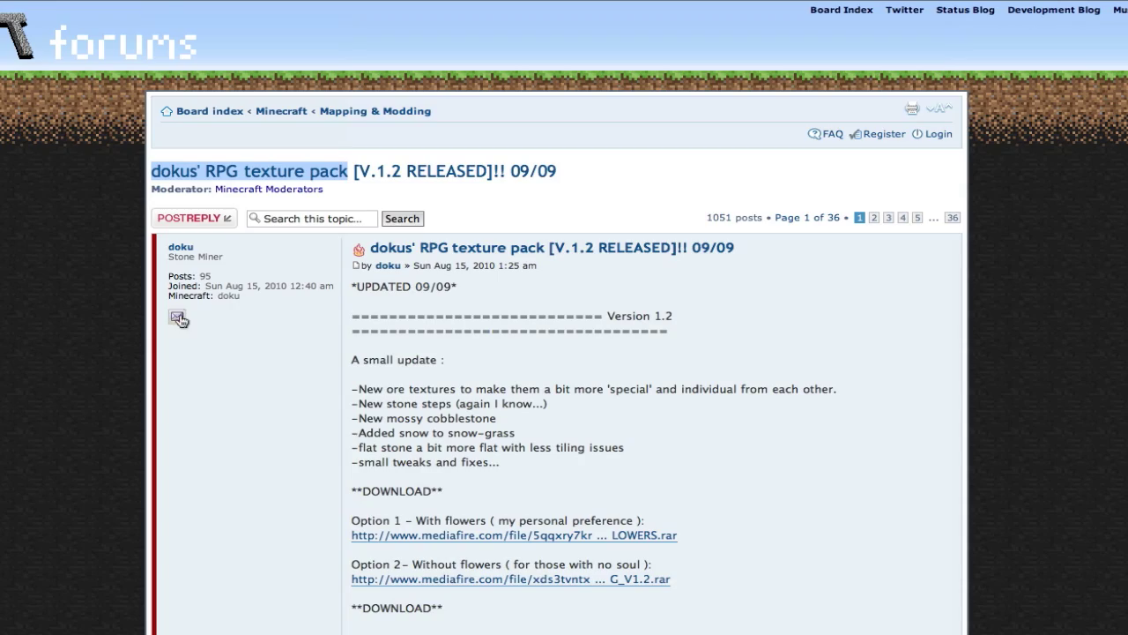
scroll("down", 3)
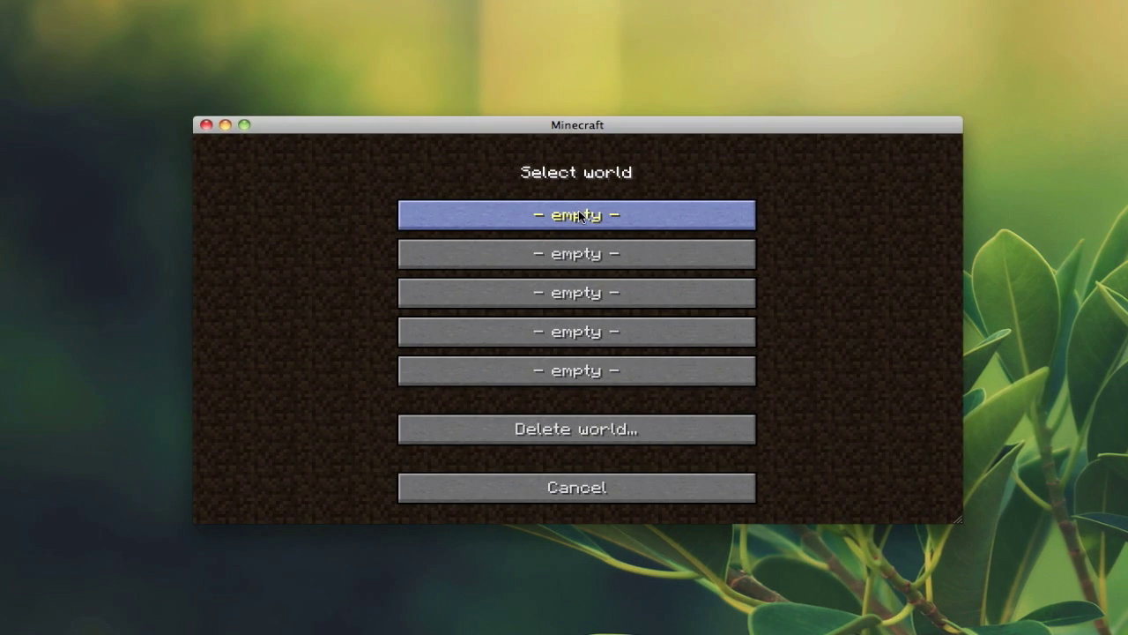
mouse_move(728, 238)
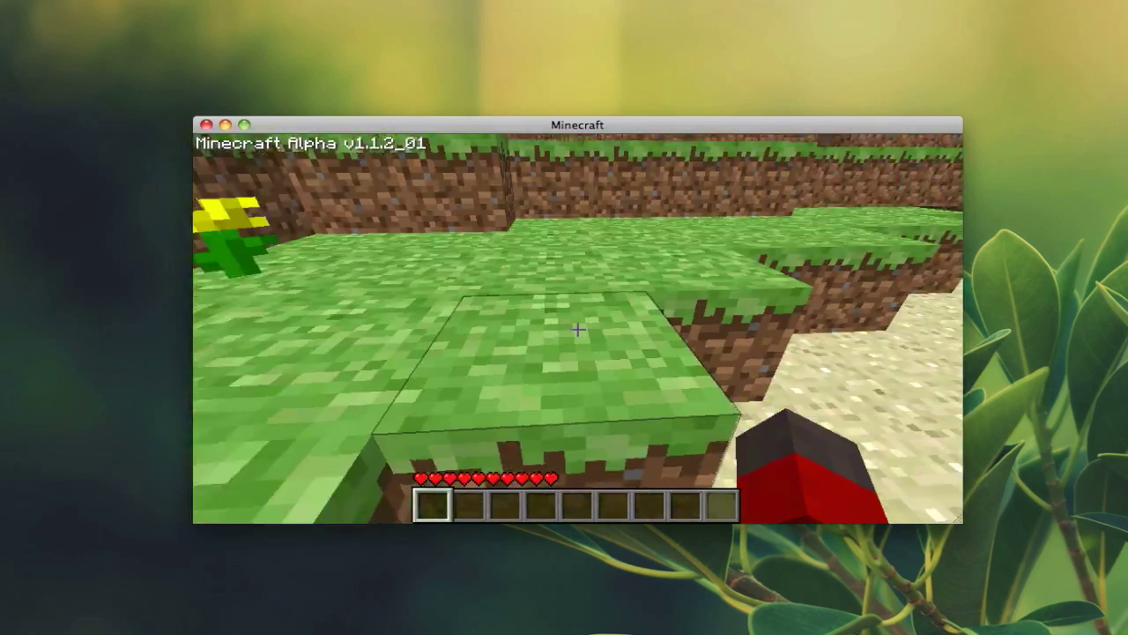
mouse_move(578, 332)
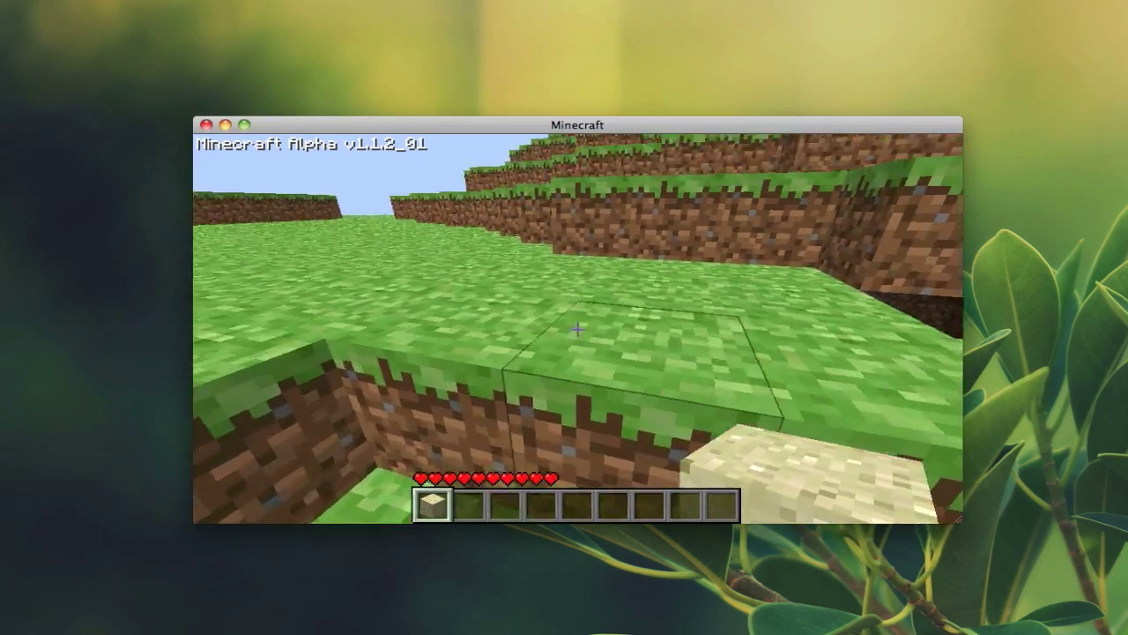
Step: Pause the new default-texture world and save and quit to the title screen
key("e")
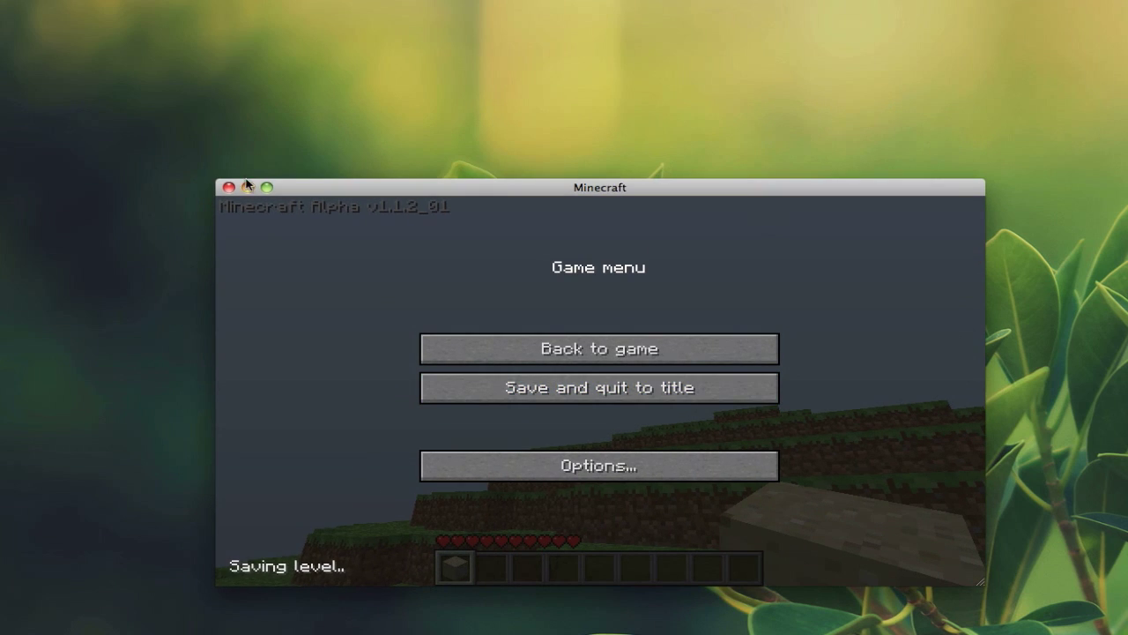
left_click(230, 187)
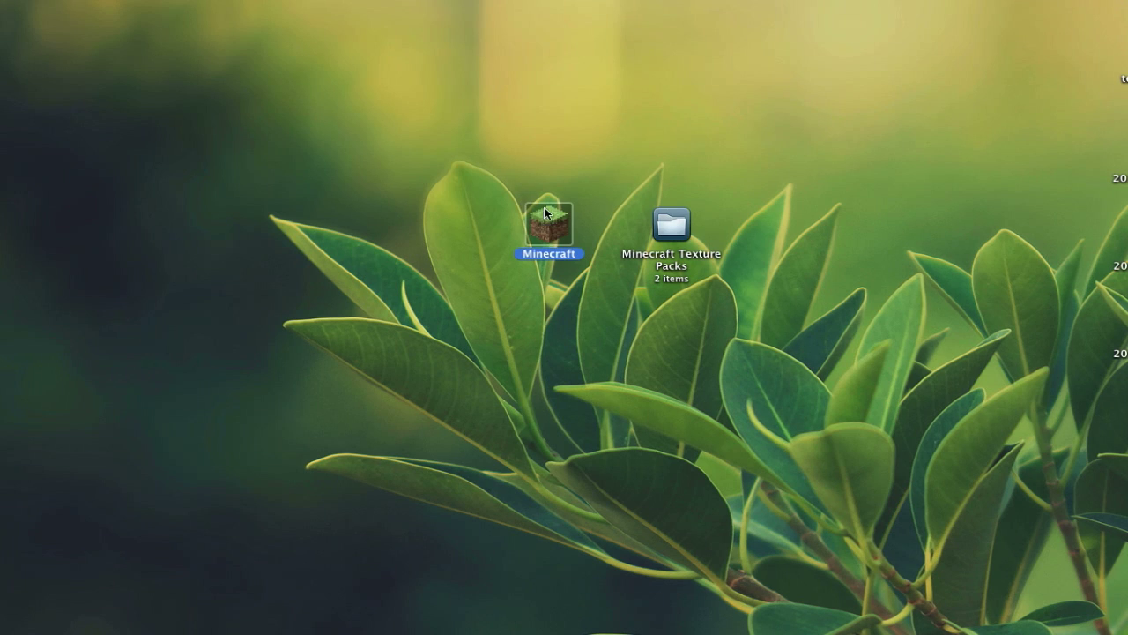
mouse_move(550, 247)
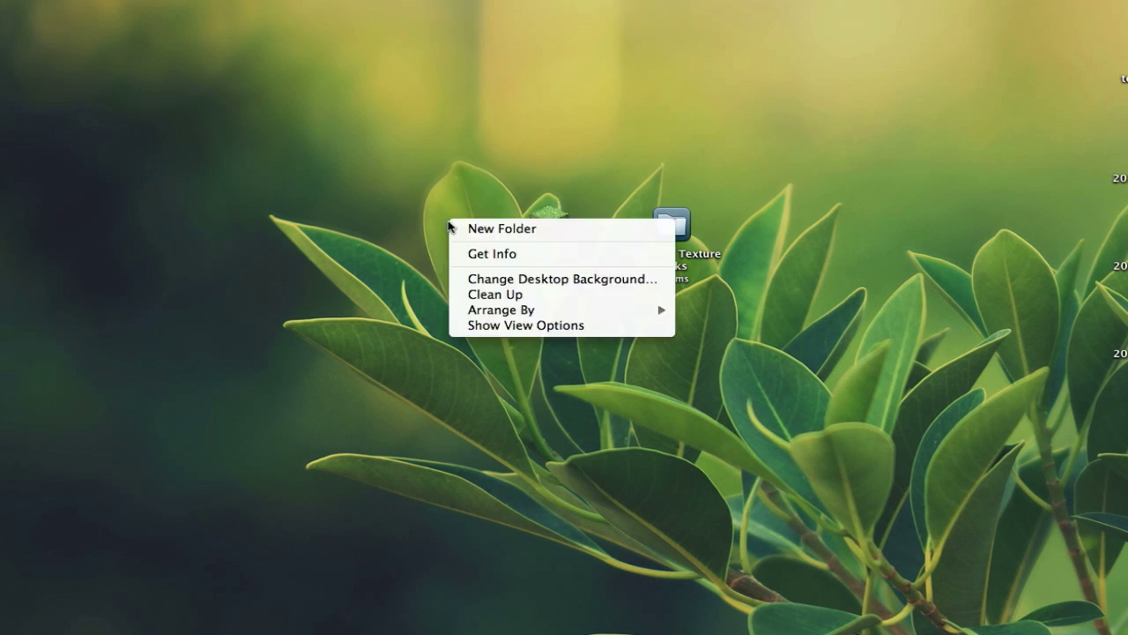
Step: Create a Minecraft folder on the desktop and browse into the SMP's_Texture_Pack folder
left_click(500, 229)
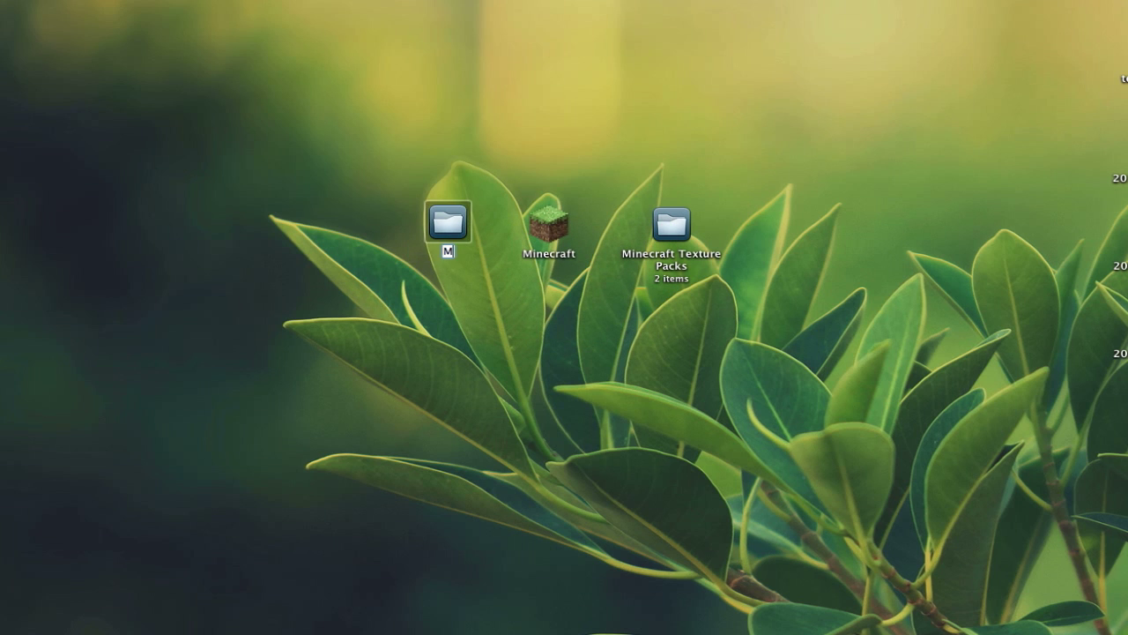
left_click(448, 222)
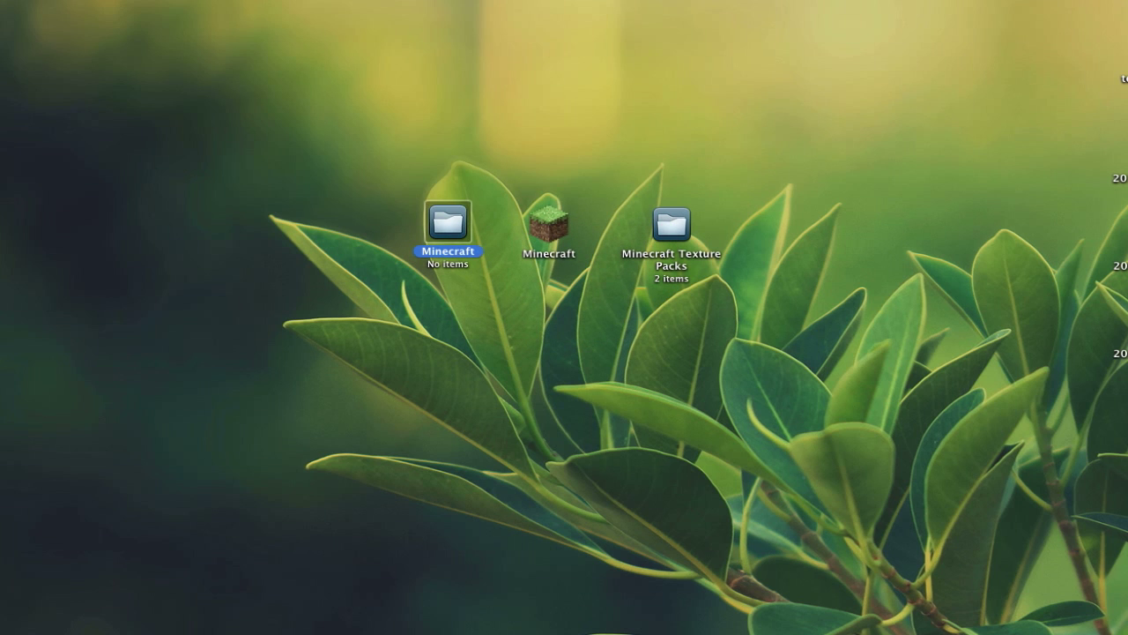
left_click(550, 221)
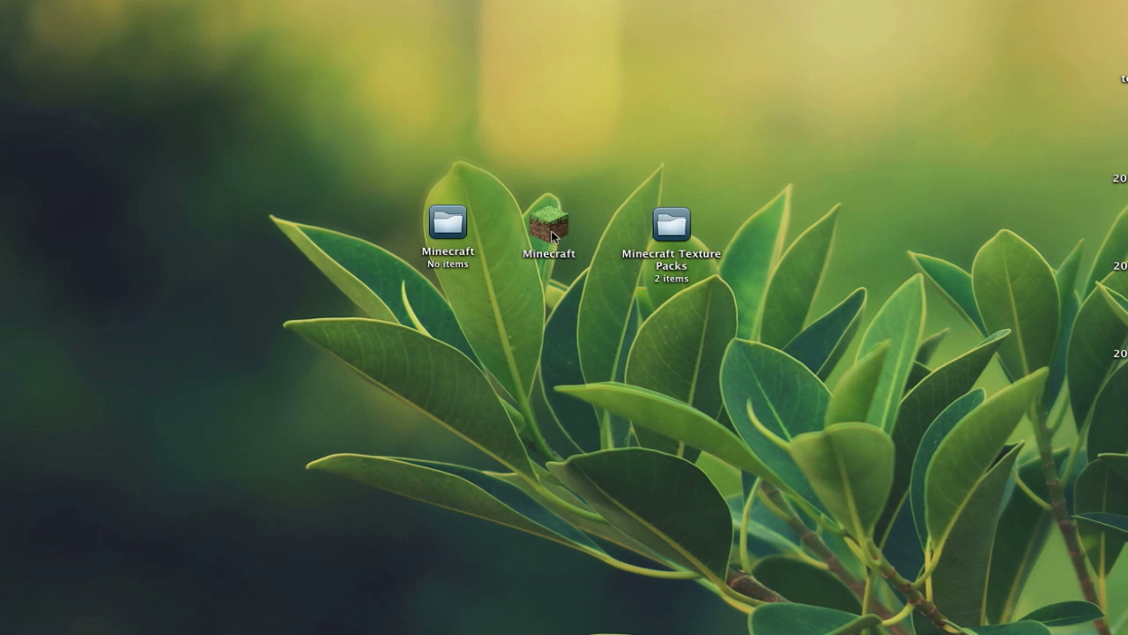
double_click(671, 226)
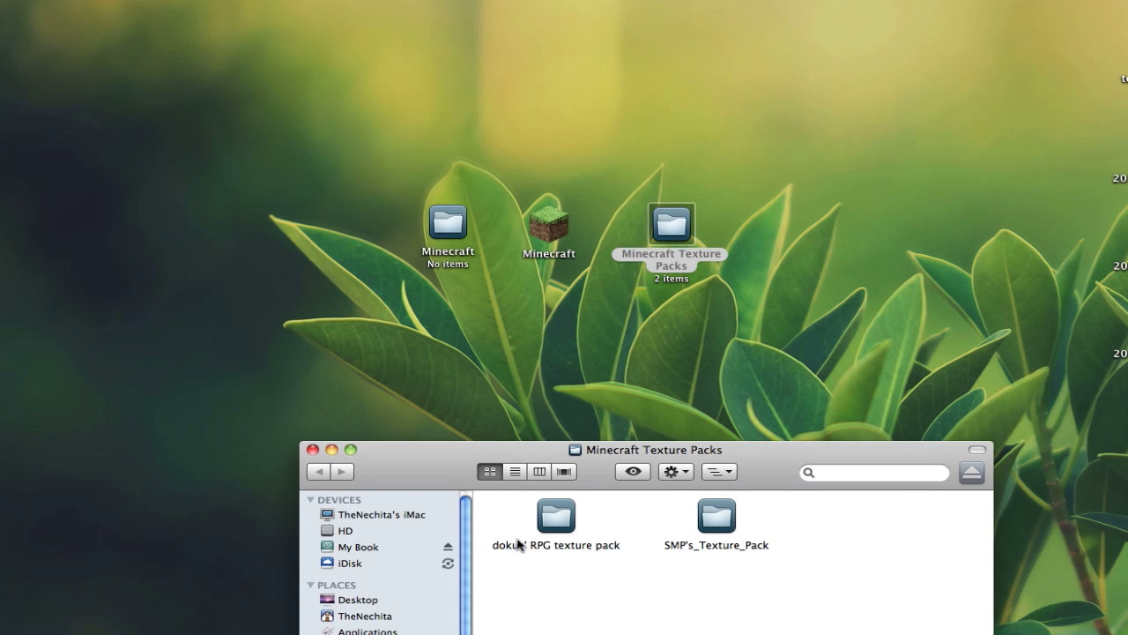
double_click(716, 515)
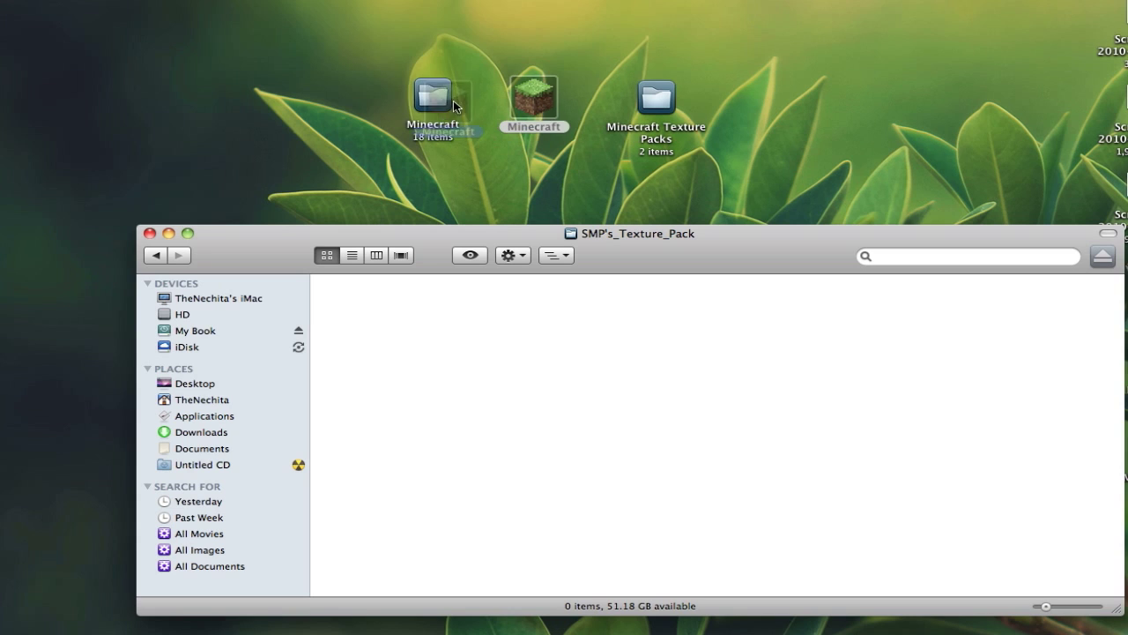
Step: Go to Applications and view the Minecraft folder's texture files such as terrain.png and gui
left_click_drag(533, 97, 432, 92)
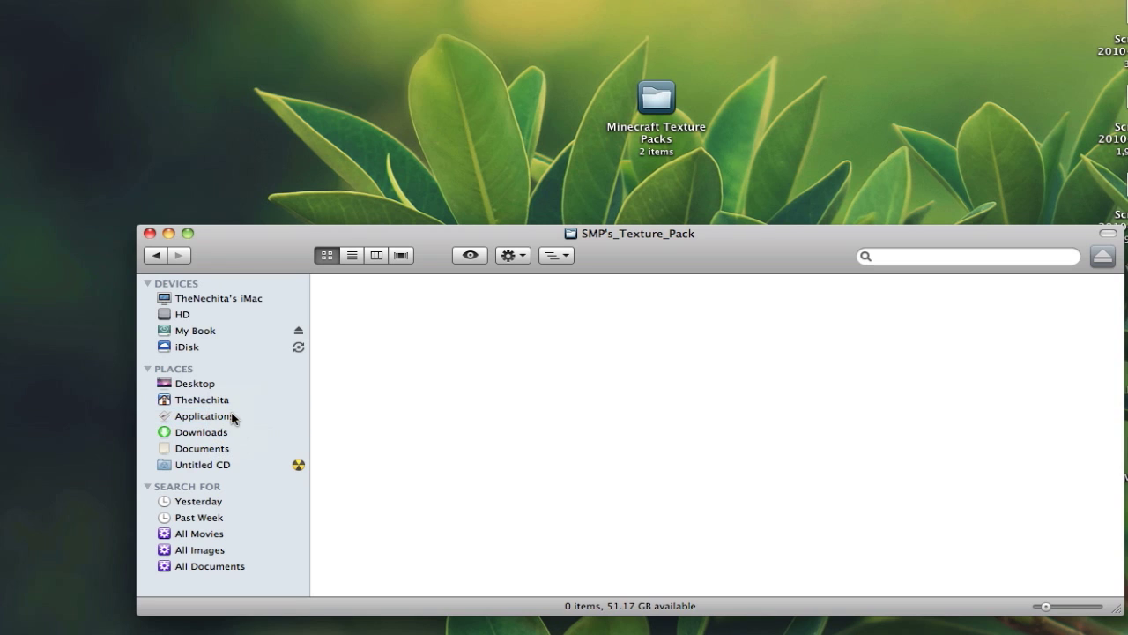
left_click(205, 416)
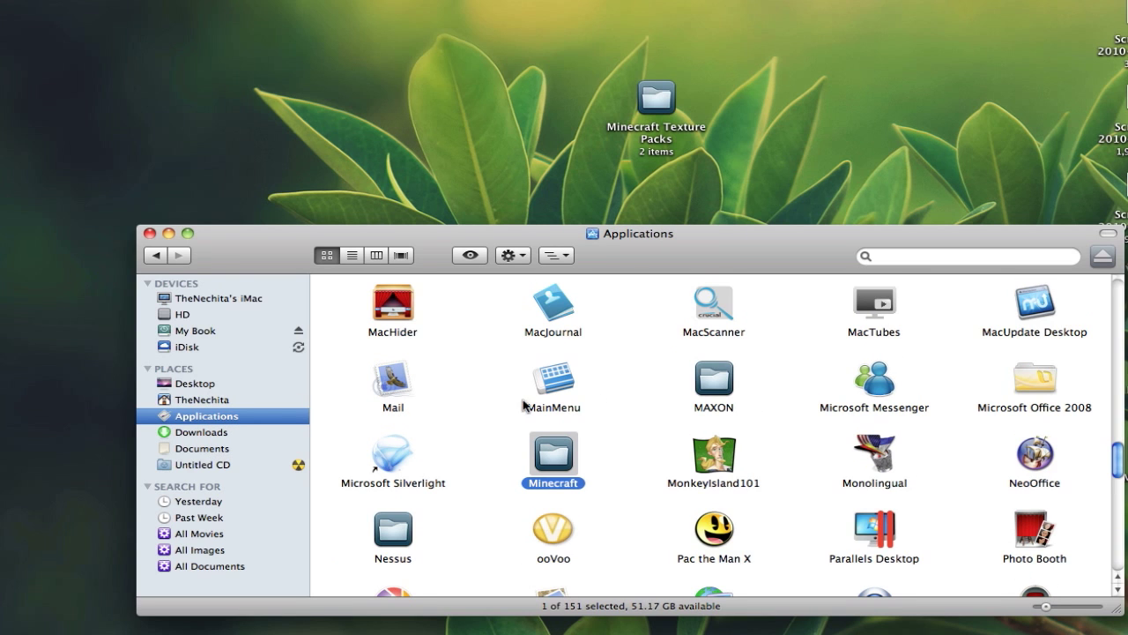
double_click(554, 451)
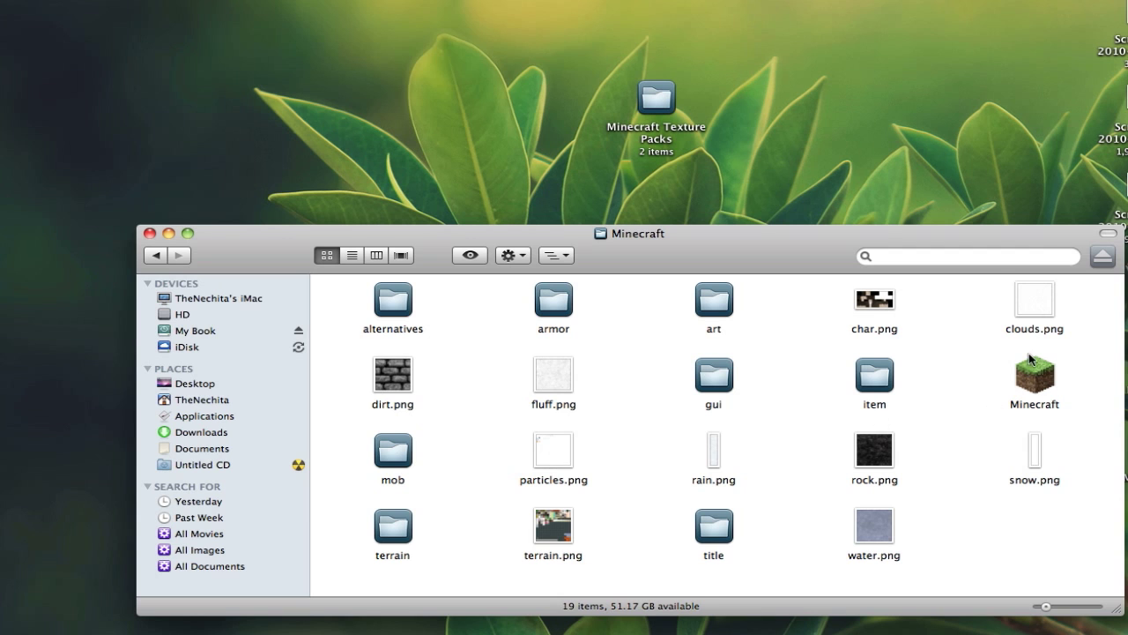
Step: Relaunch Minecraft and start a singleplayer world showing the retextured grass and stone
left_click(150, 233)
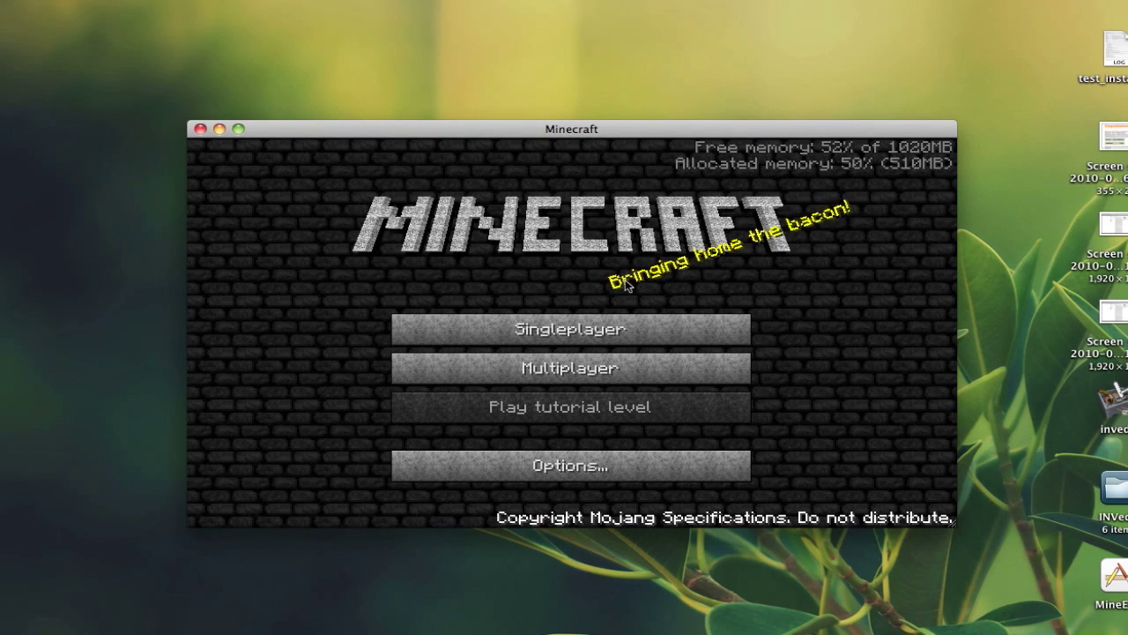
left_click(570, 330)
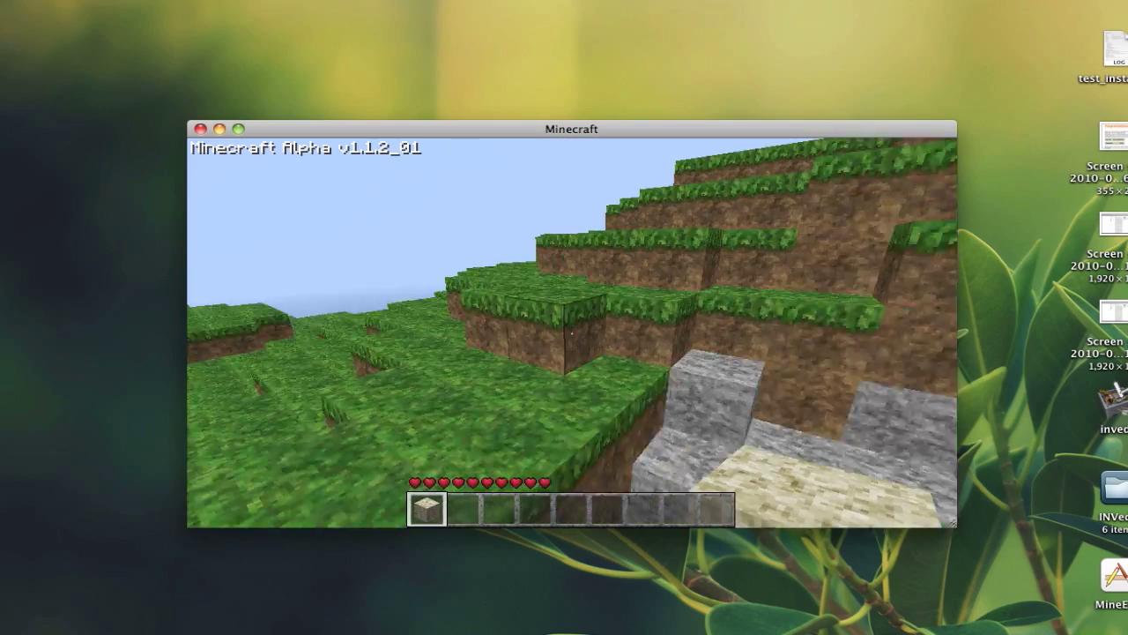
mouse_move(571, 332)
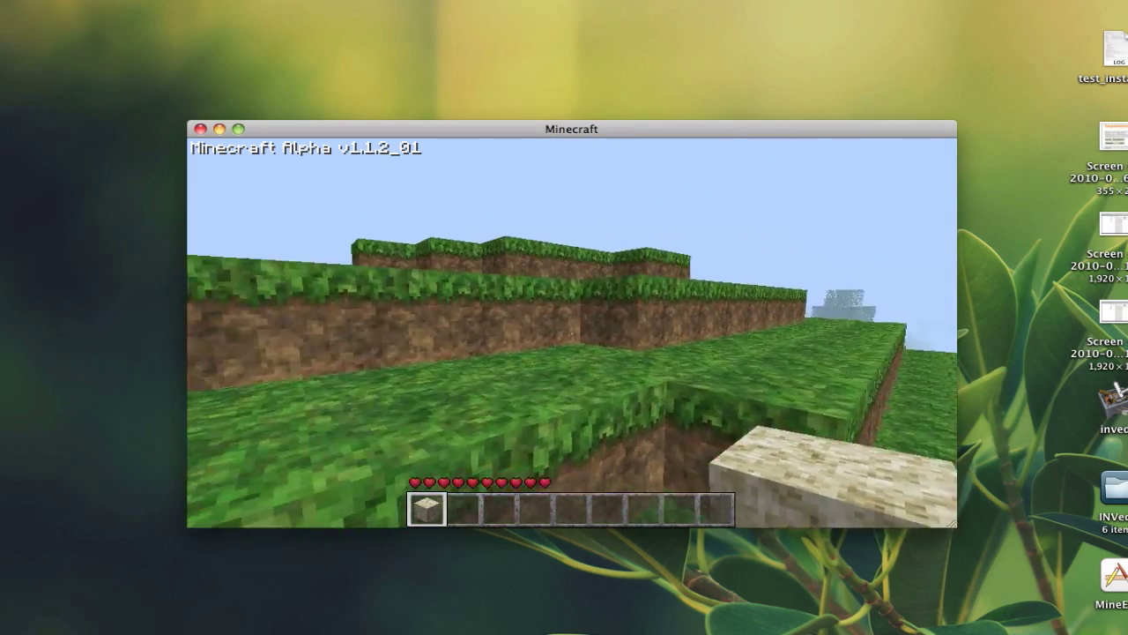
mouse_move(571, 335)
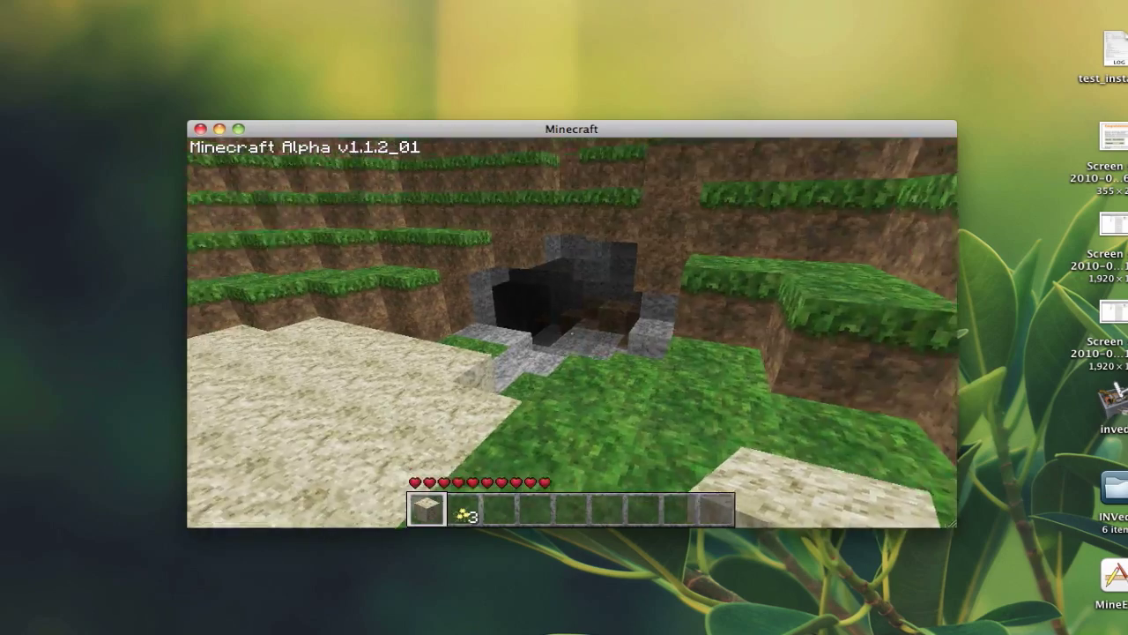
mouse_move(571, 331)
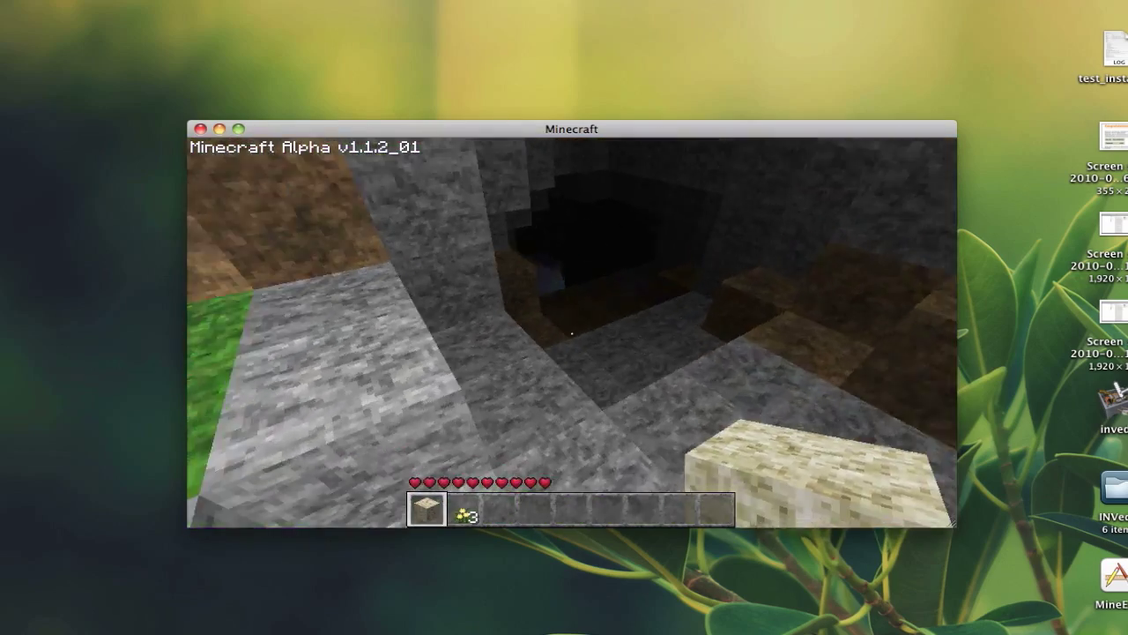